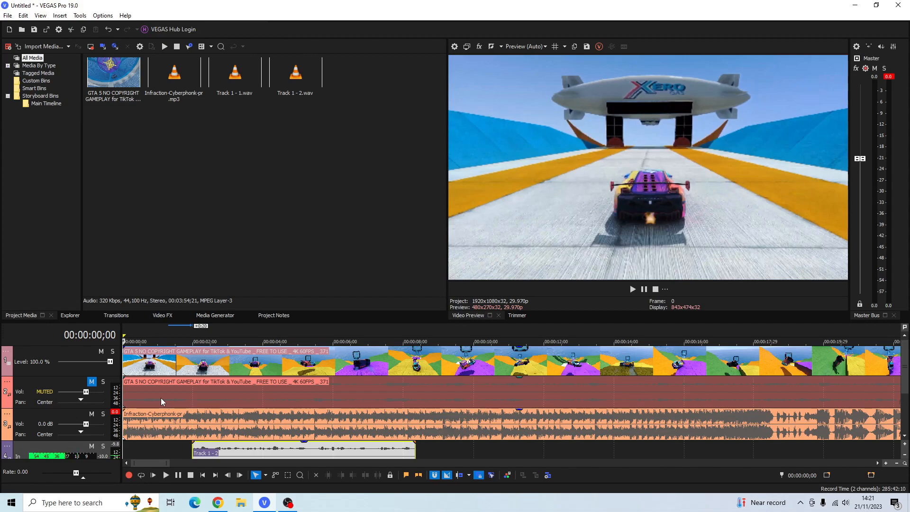
mouse_move(282, 381)
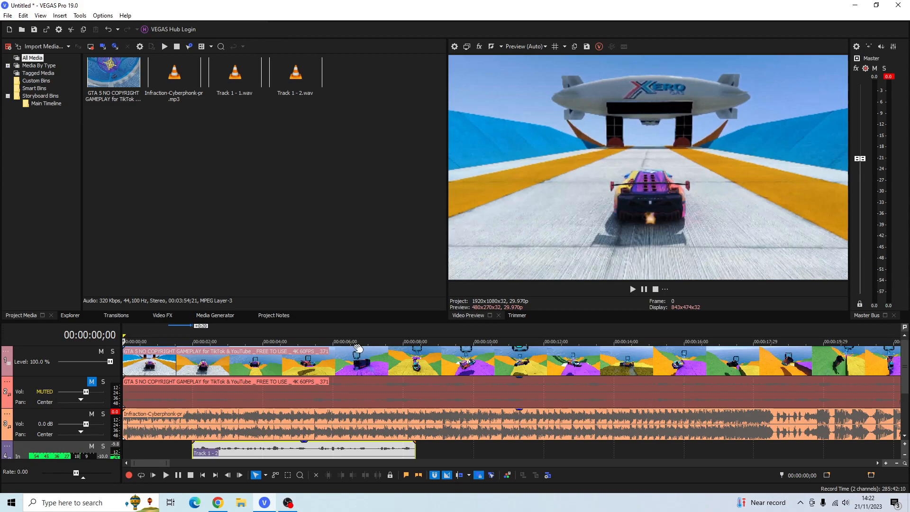
mouse_move(231, 366)
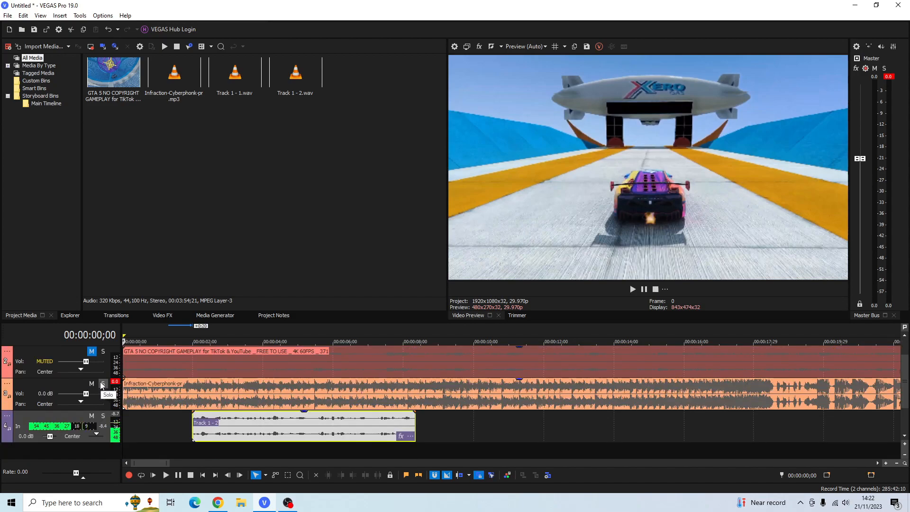
mouse_move(86, 363)
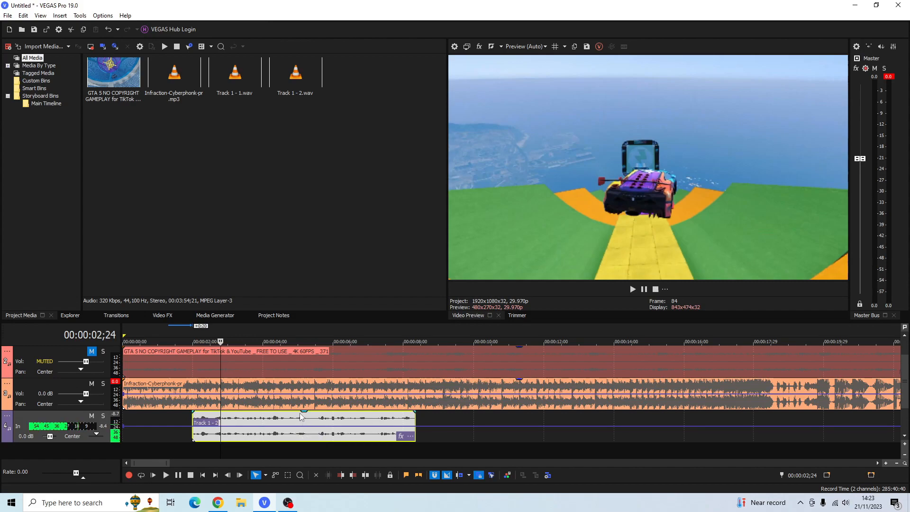
mouse_move(295, 426)
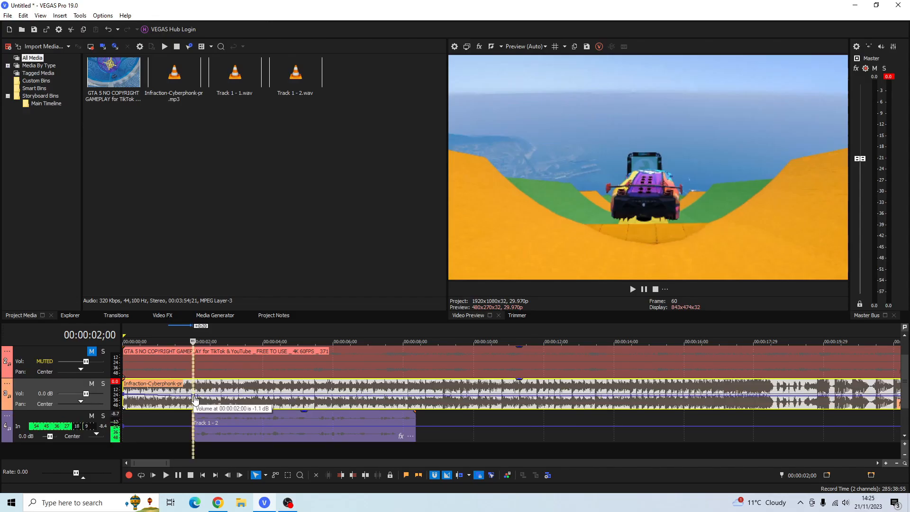
Pull the music envelope point at 00:00:02;00 down in stages through -8, -15, -18 and -30 dB to -Inf dB
drag(194, 397, 193, 404)
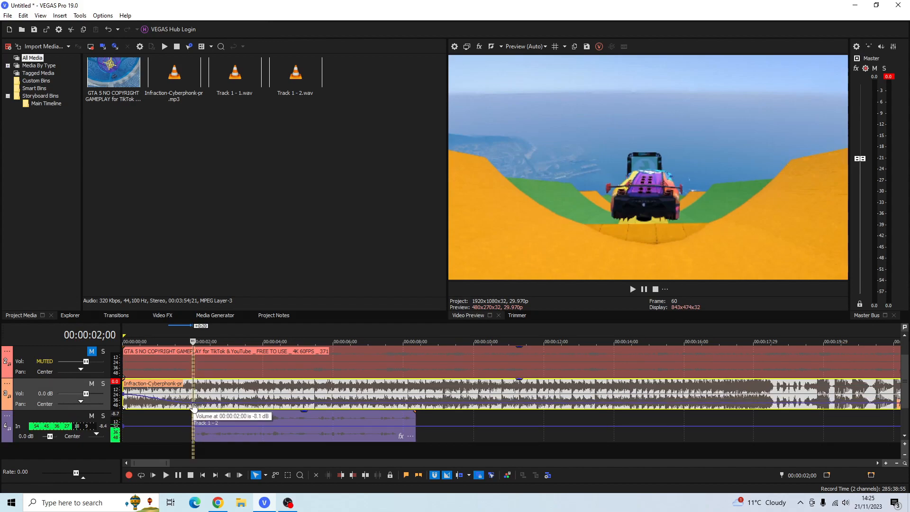
drag(194, 405, 195, 410)
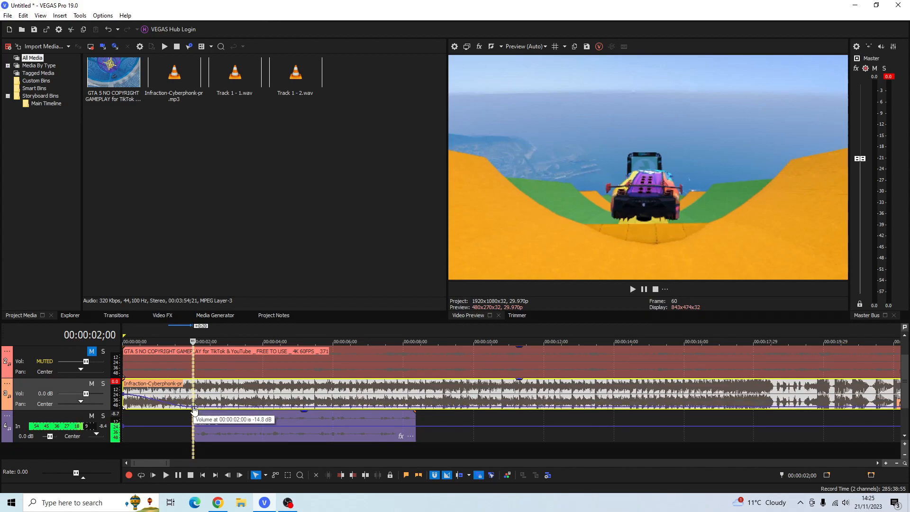
drag(194, 404, 194, 407)
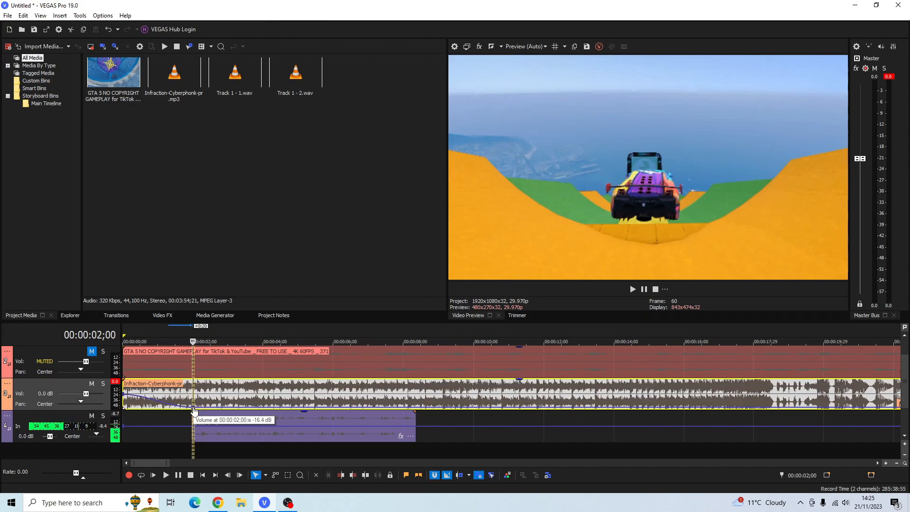
drag(194, 404, 194, 408)
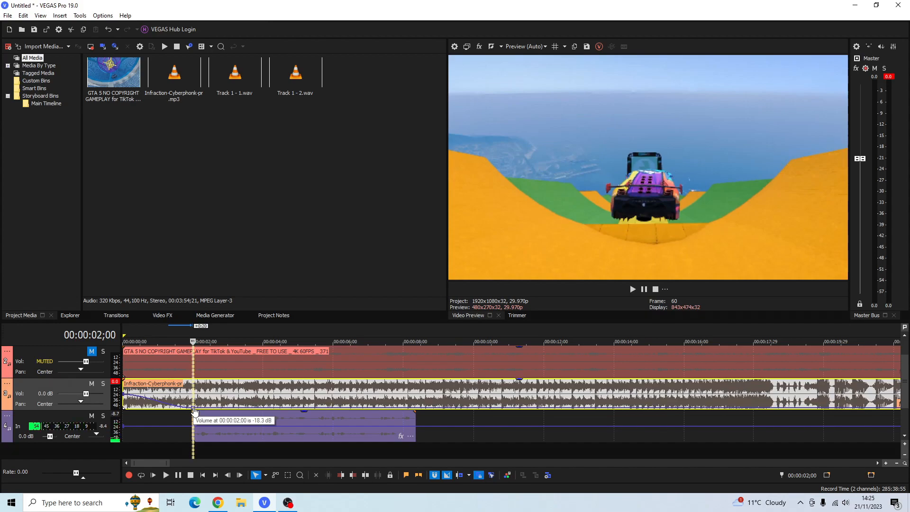
drag(194, 404, 195, 414)
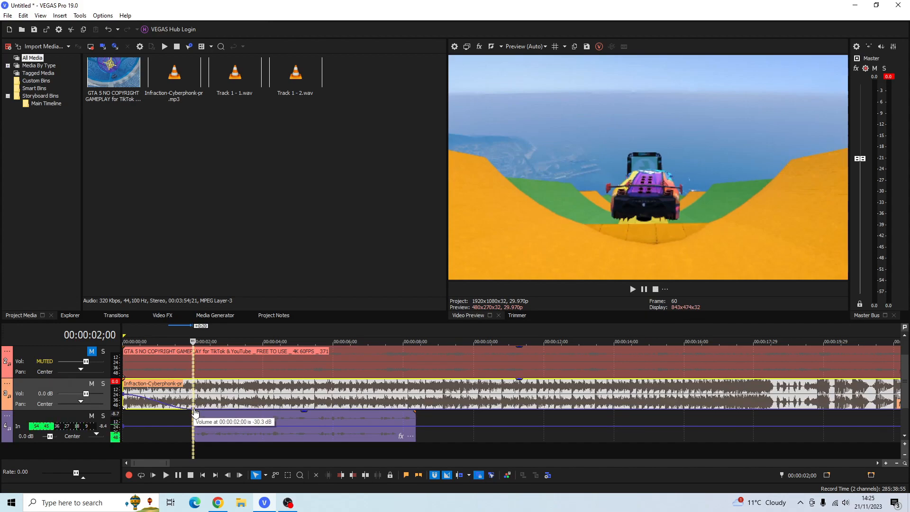
drag(193, 412, 193, 418)
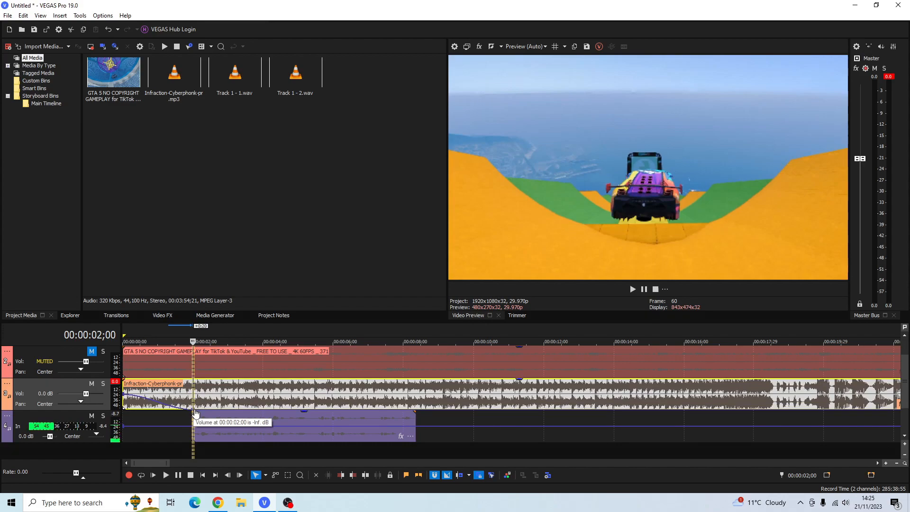
drag(194, 413, 195, 407)
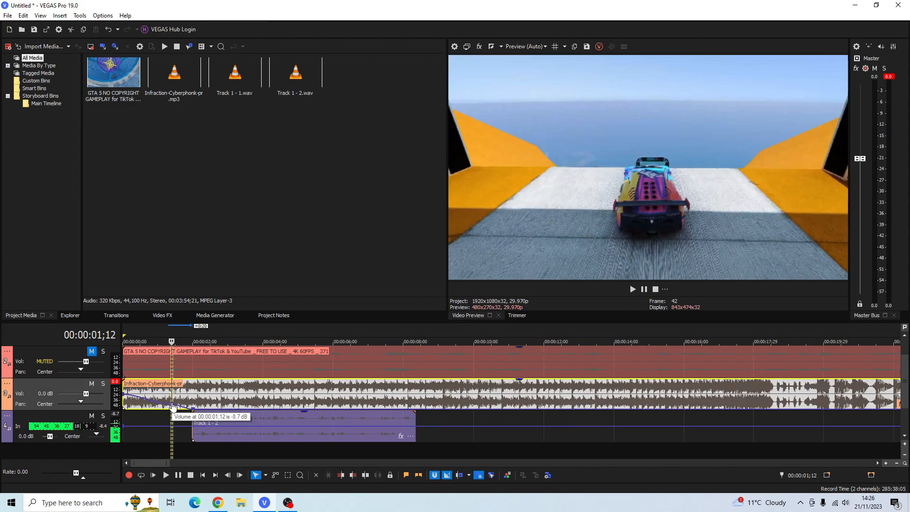
Set the new music envelope point at 1;12 to about -8.7 dB and select the voice track
drag(175, 407, 175, 400)
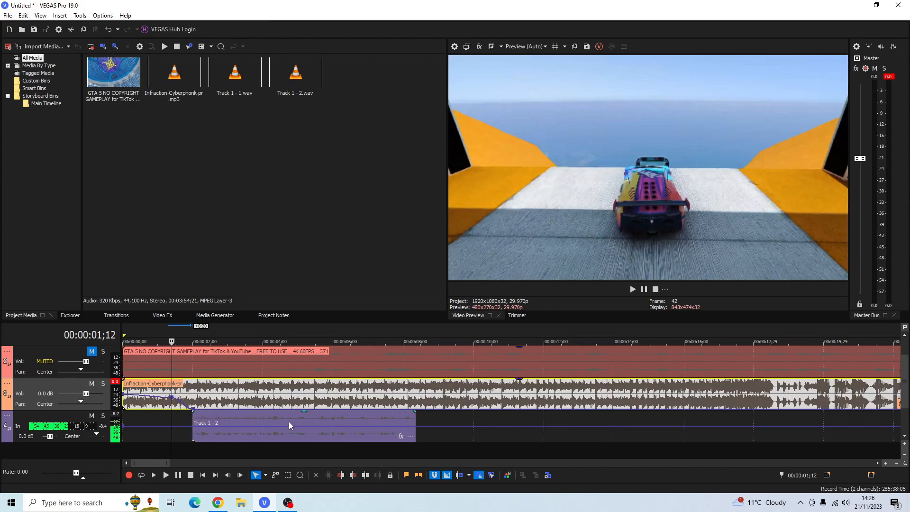
click(290, 423)
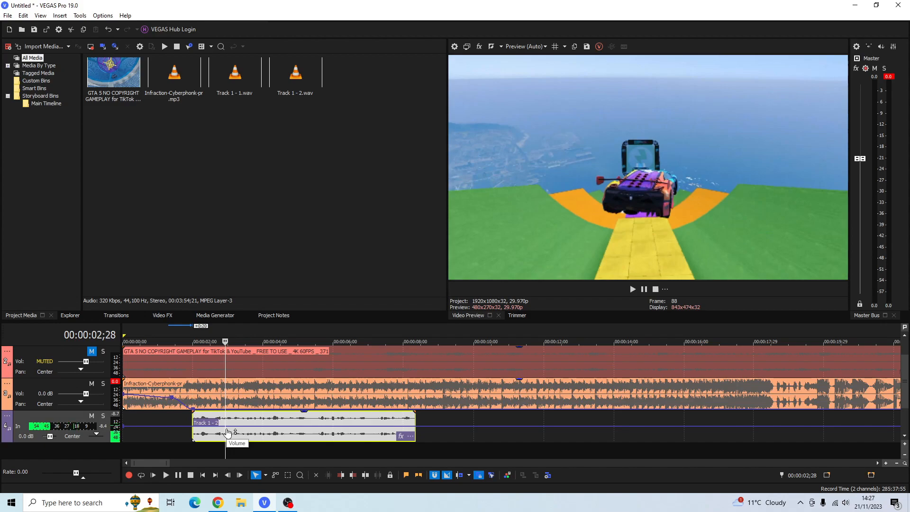
Raise the envelope point near 00:00:03;02 to about +3.3 dB
drag(235, 423, 234, 420)
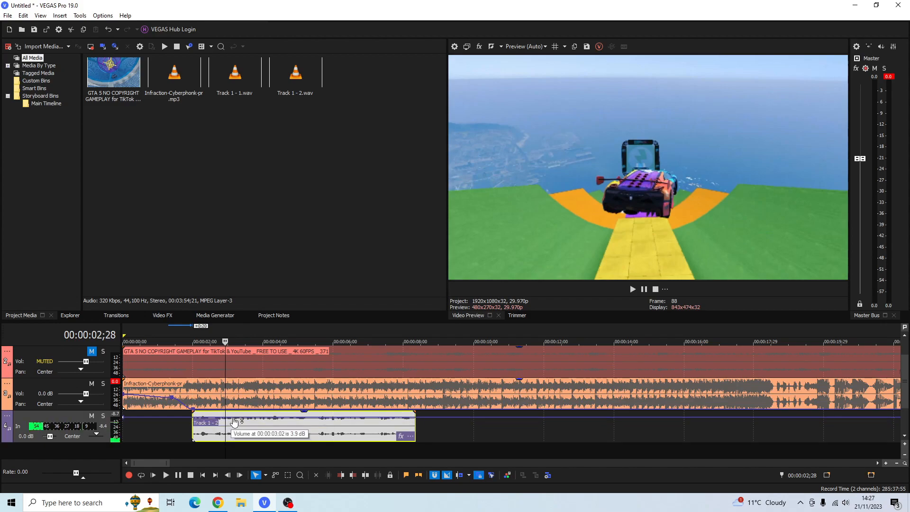
drag(235, 422, 235, 417)
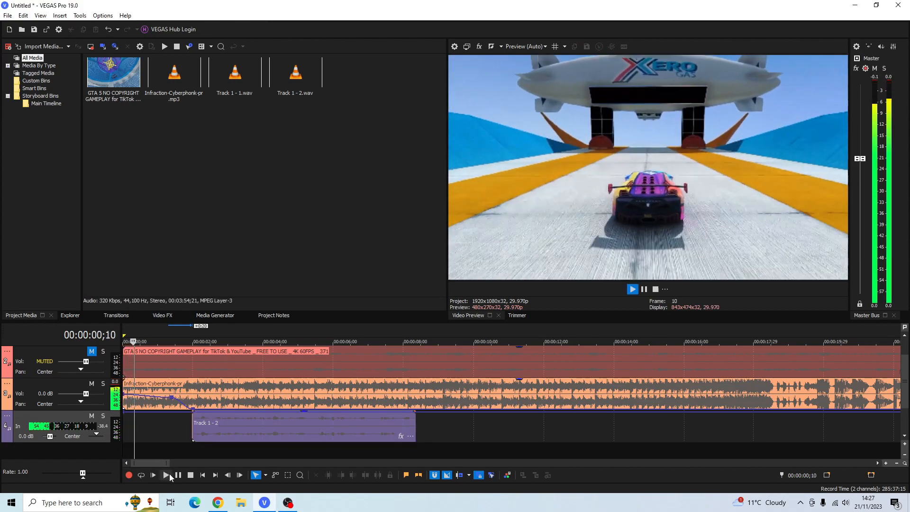
Play the opening seconds to hear the dip under the voice, then stop around 8;18
click(165, 475)
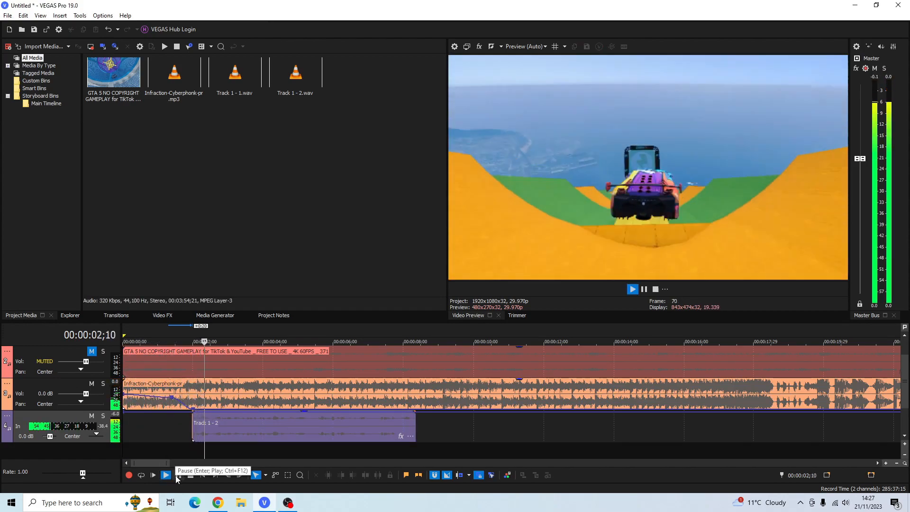
click(165, 475)
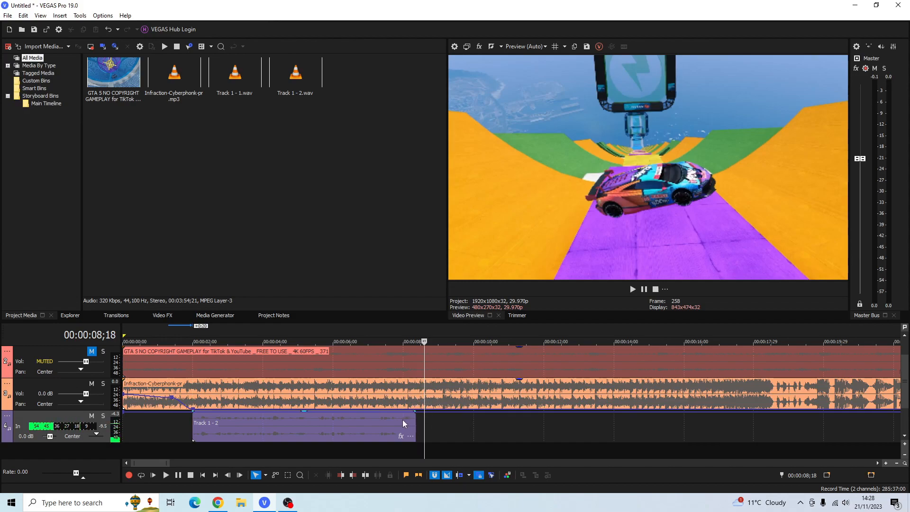
mouse_move(429, 417)
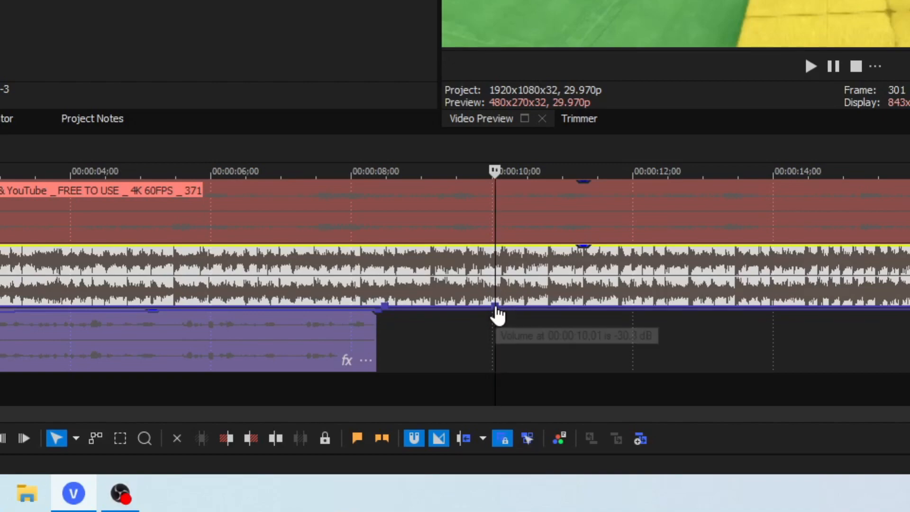
Drag the music envelope point at 10;01 to about -30.3 dB for the ramp back up
drag(496, 309, 495, 292)
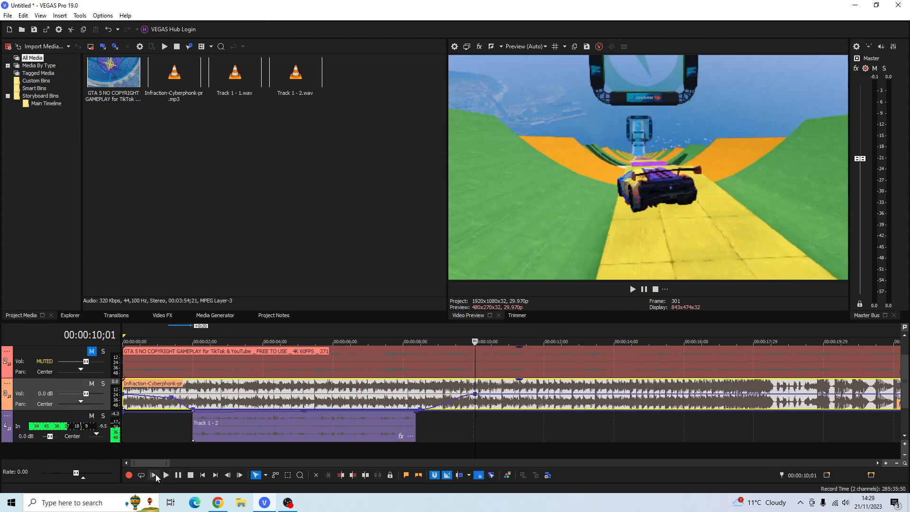
Start playback from the beginning to hear the full duck and recovery
click(165, 475)
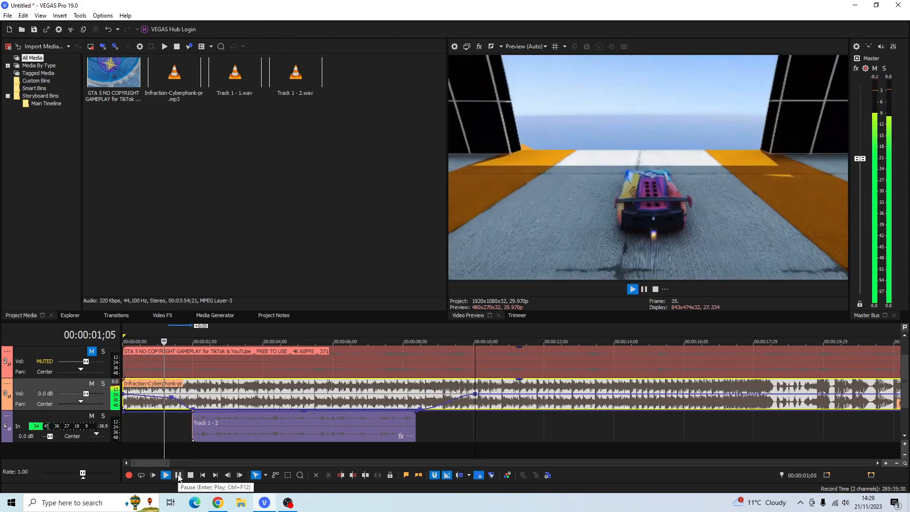